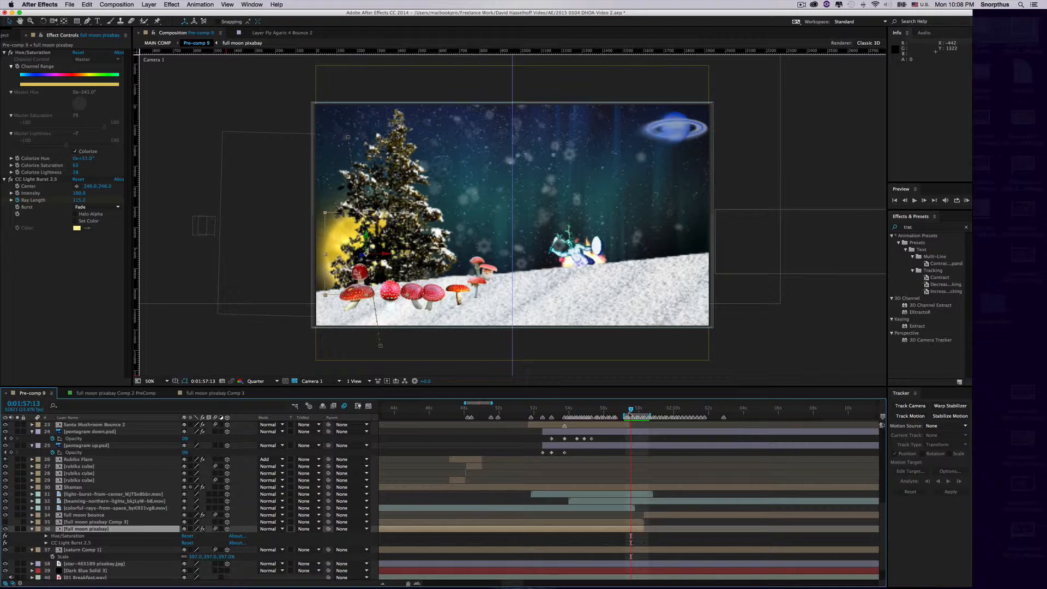
{"action": "mouse_move", "coordinate": [629, 408]}
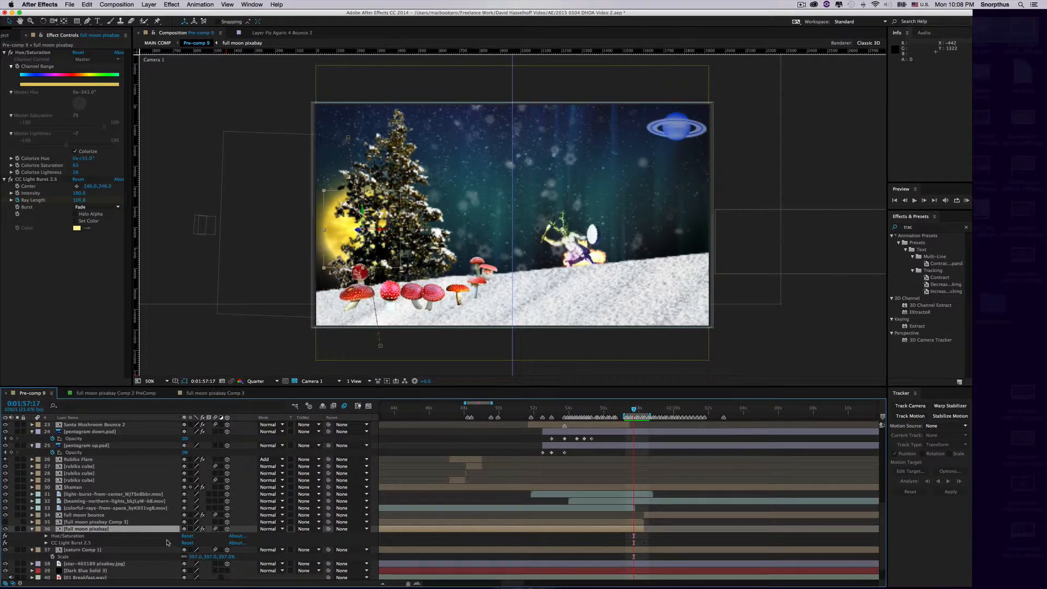
{"action": "mouse_move", "coordinate": [117, 534]}
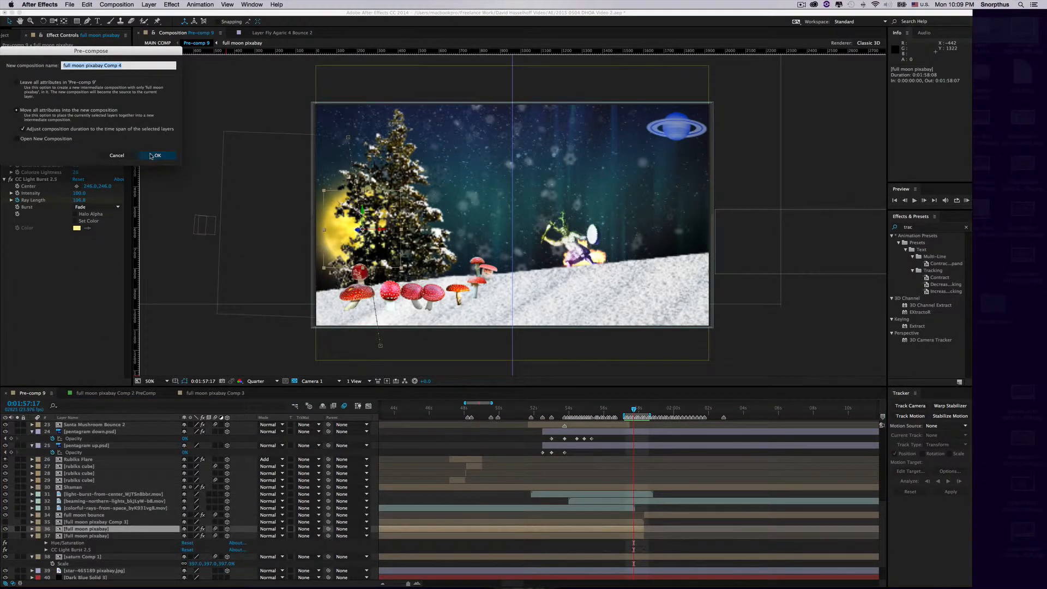
Pre-compose the moon with all attributes moved into 'full moon pixabay Comp 4' and select the new precomp layer
{"action": "left_click", "coordinate": [156, 156]}
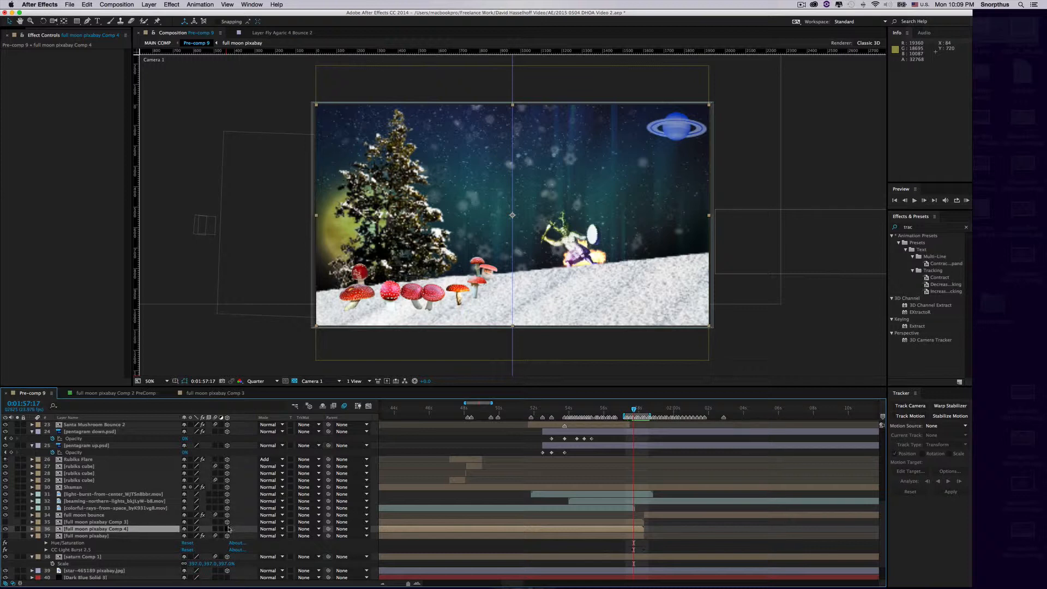
{"action": "left_click", "coordinate": [94, 528]}
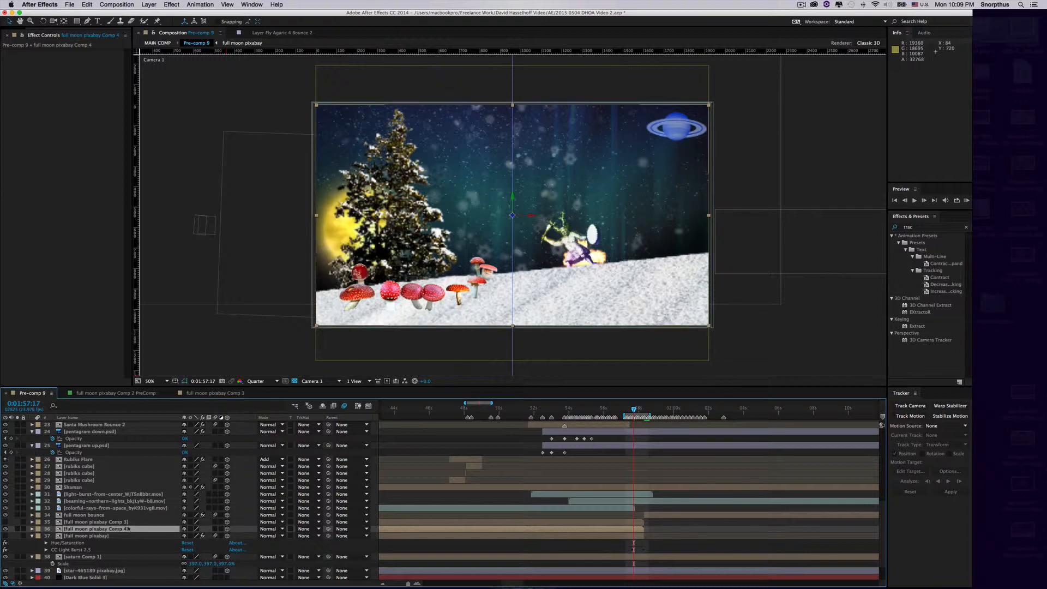
Inside the moon precomp, add Null 25 parented to the moon layer and drag it onto the moon's centre
{"action": "double_click", "coordinate": [97, 528]}
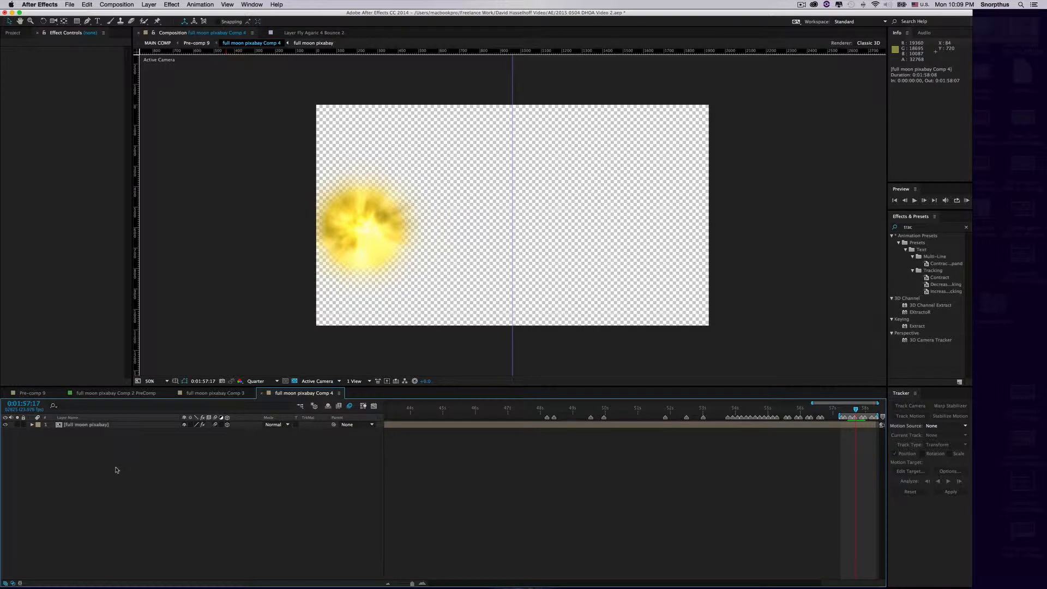
{"action": "mouse_move", "coordinate": [104, 465]}
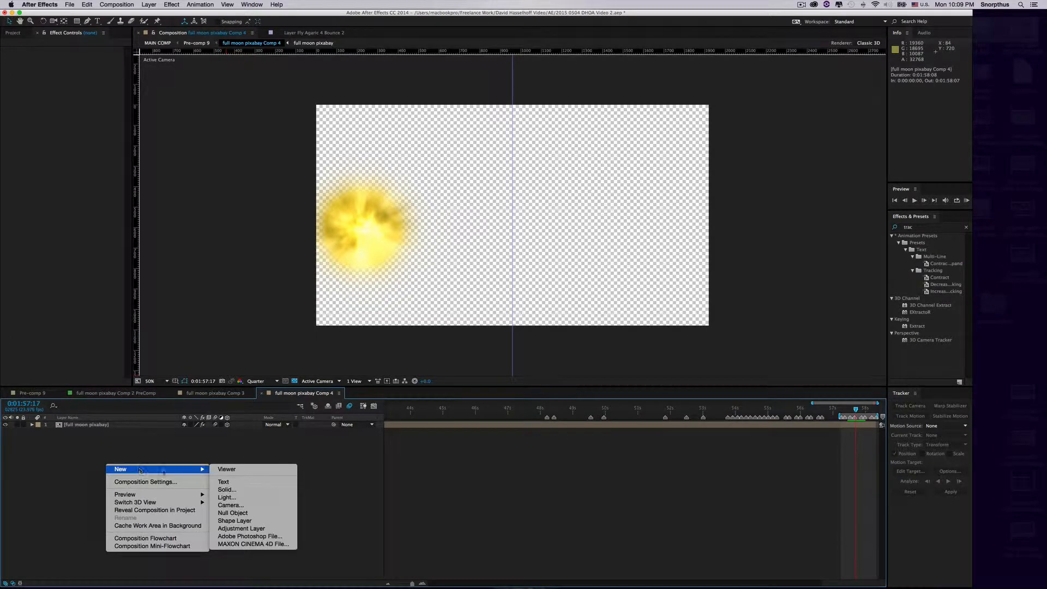
{"action": "left_click", "coordinate": [231, 512]}
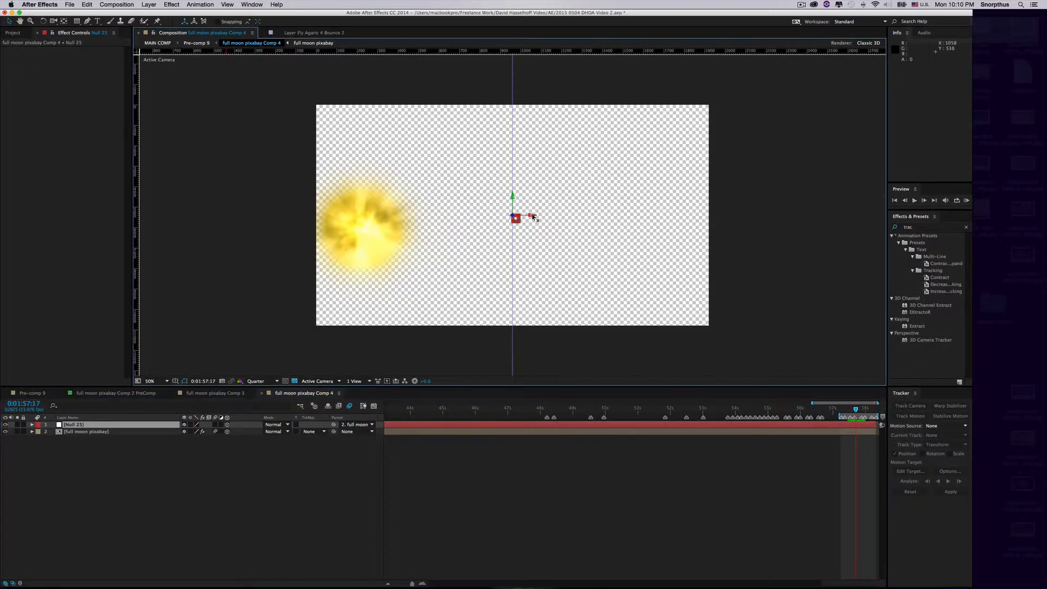
{"action": "left_click_drag", "start_coordinate": [514, 218], "coordinate": [371, 216]}
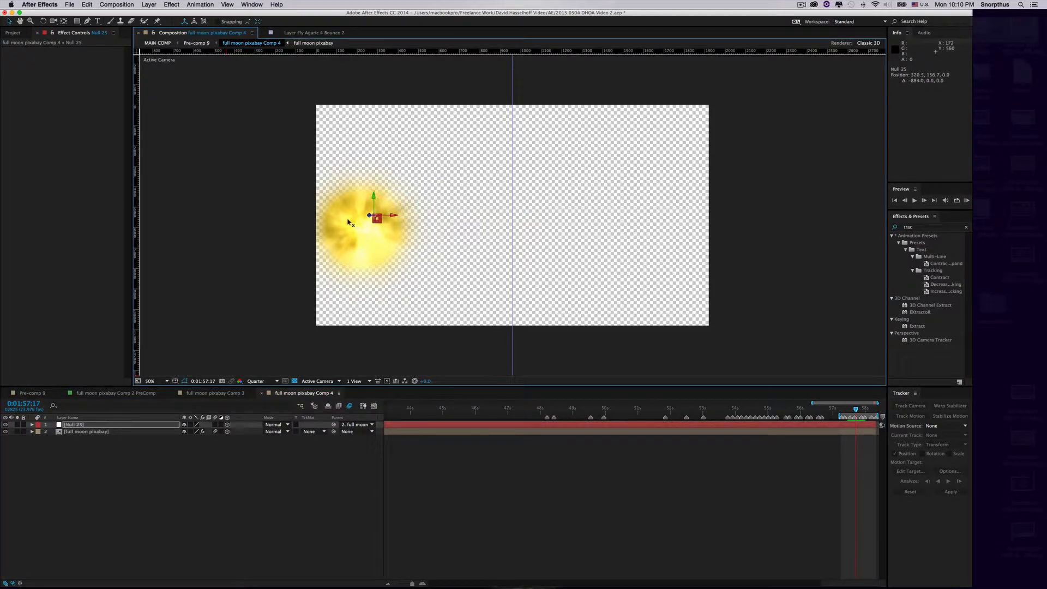
{"action": "left_click_drag", "start_coordinate": [373, 216], "coordinate": [361, 227]}
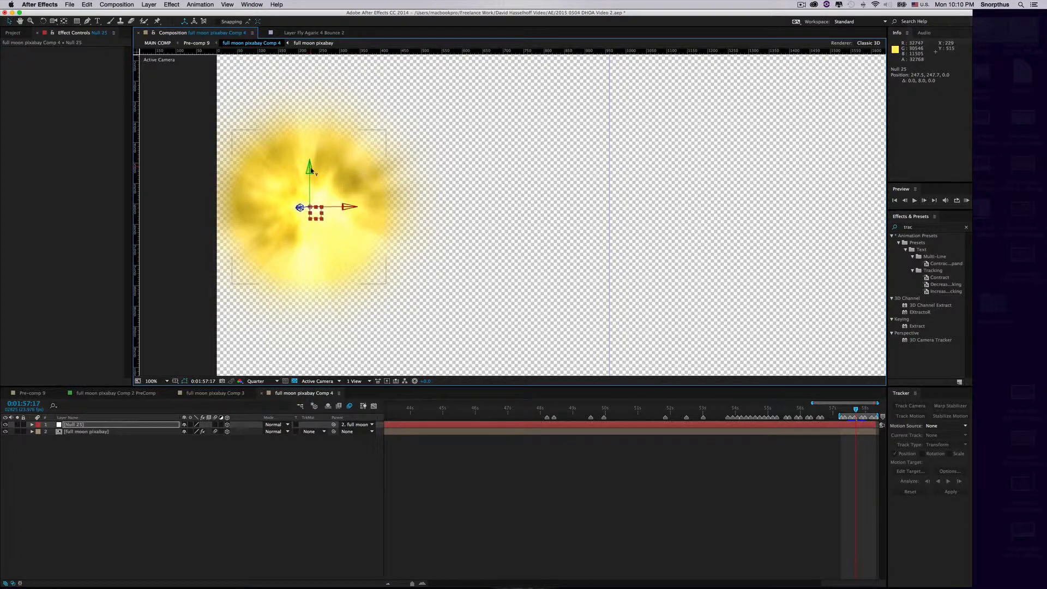
{"action": "left_click_drag", "start_coordinate": [347, 208], "coordinate": [352, 208]}
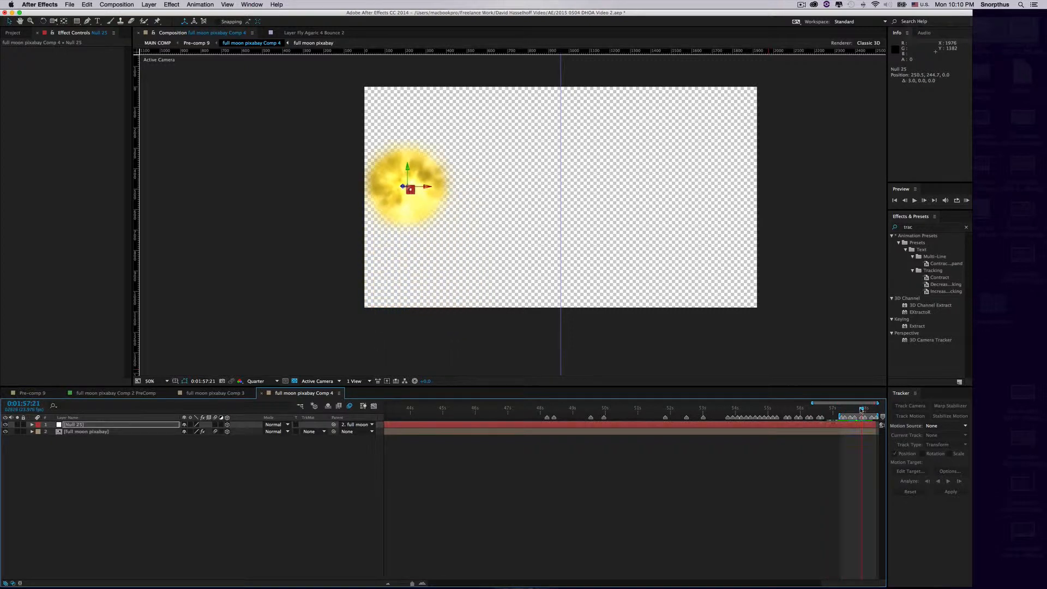
Add Adjustment Layer 8 and paste the moon's CC Light Burst 2.5 with its Ray Length keyframes onto it
{"action": "right_click", "coordinate": [79, 469]}
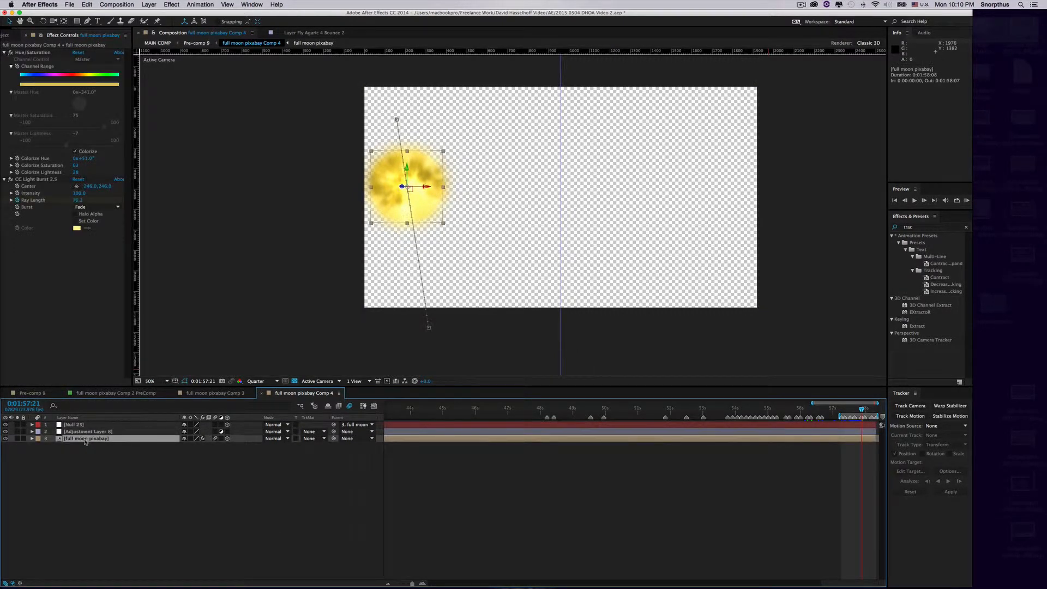
{"action": "left_click", "coordinate": [89, 432]}
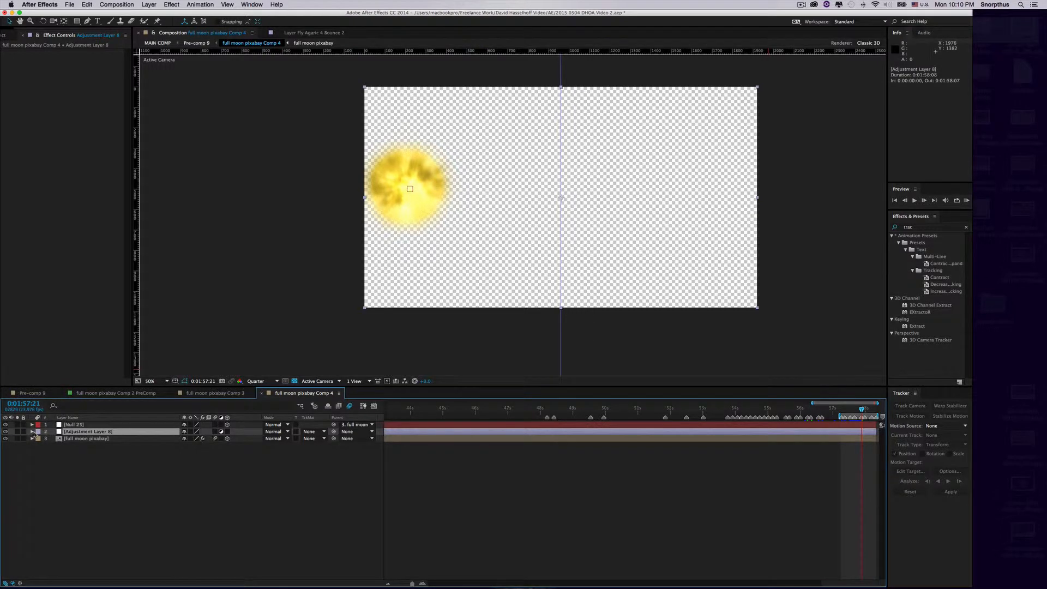
{"action": "left_click", "coordinate": [85, 439]}
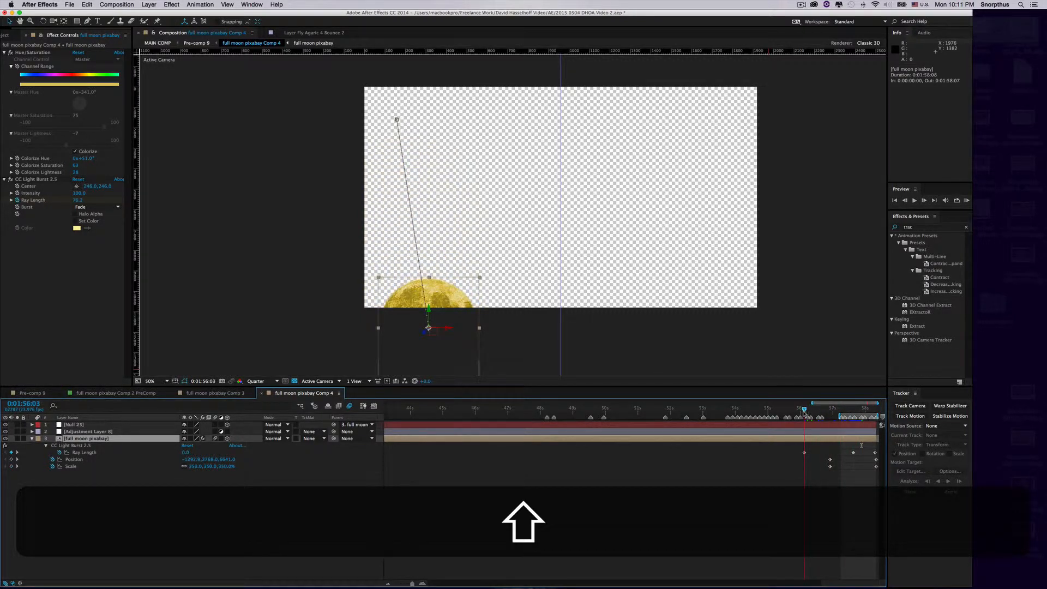
{"action": "left_click", "coordinate": [85, 452]}
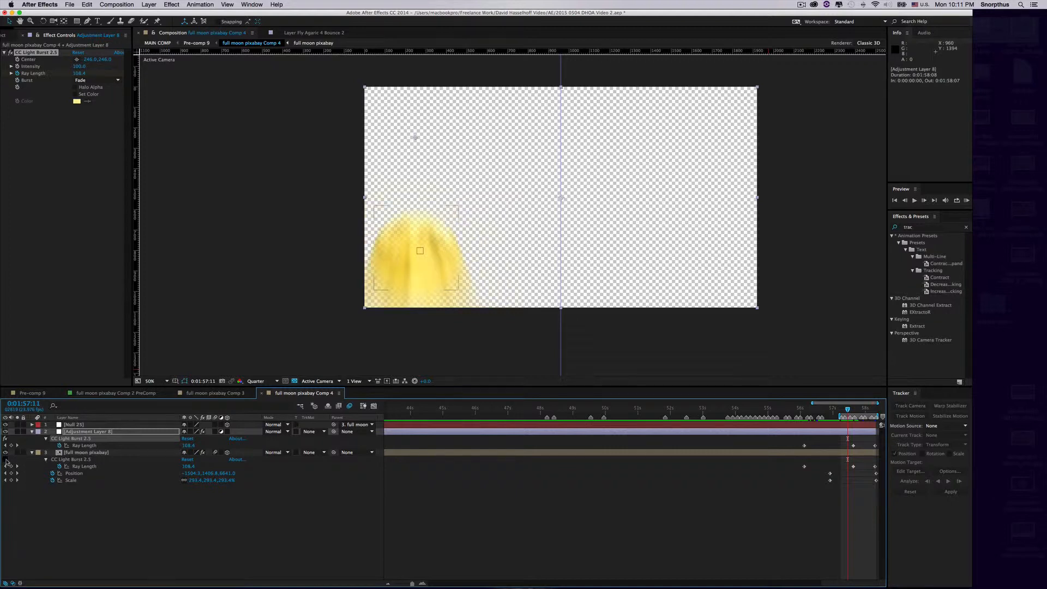
Twirl open CC Light Burst 2.5 on Adjustment Layer 8 to show Center, Intensity and Ray Length, then select Null 25
{"action": "left_click", "coordinate": [88, 451]}
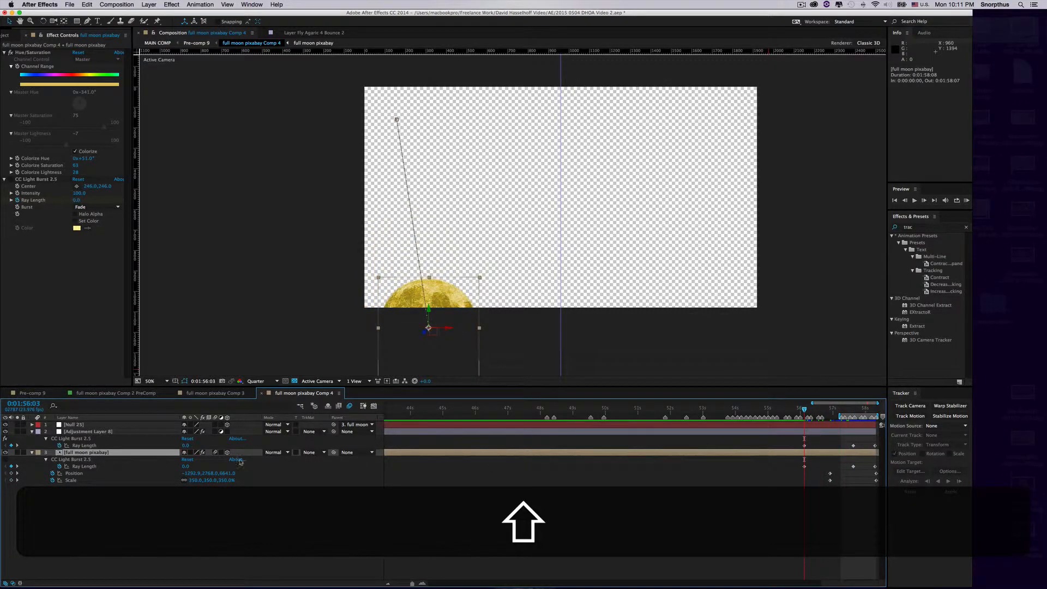
{"action": "left_click", "coordinate": [90, 430]}
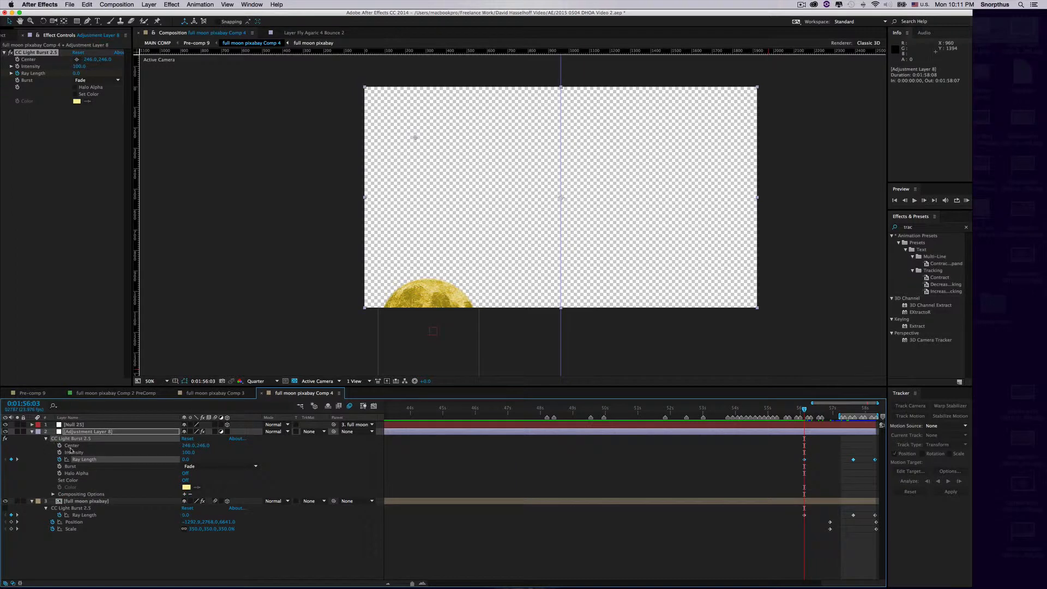
{"action": "left_click", "coordinate": [73, 424]}
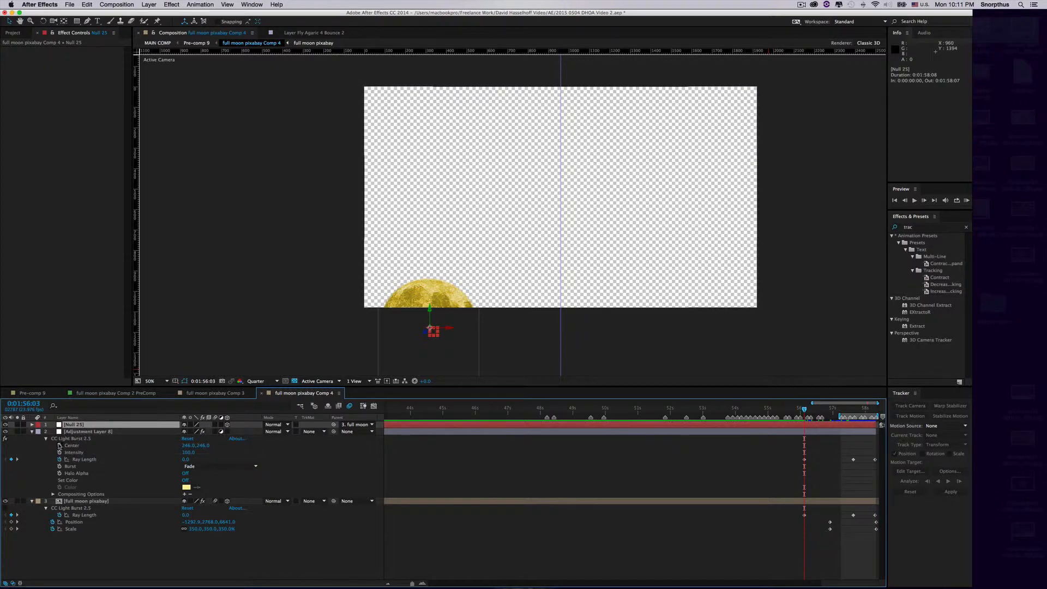
{"action": "mouse_move", "coordinate": [59, 452]}
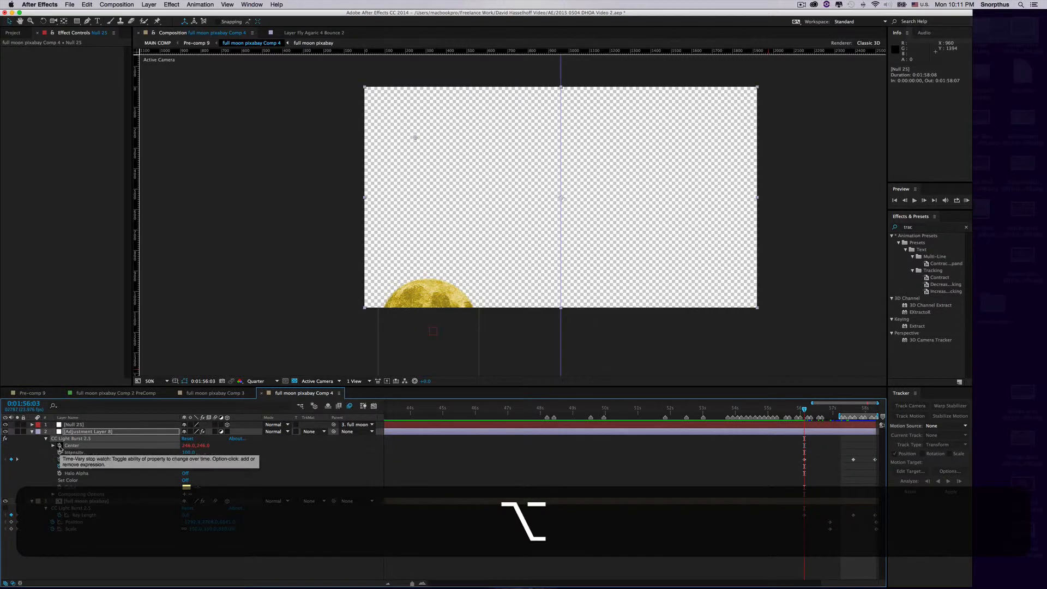
Give the light burst Center the expression thisComp.layer("Null 25").toComp([0,0]), dismissing the error warning
{"action": "left_click", "coordinate": [59, 445]}
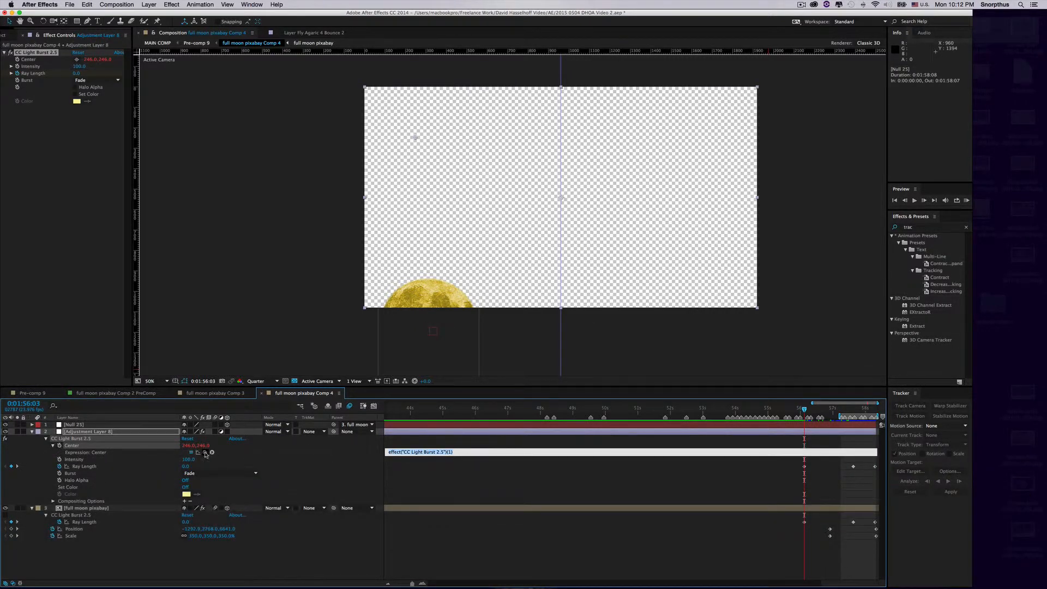
{"action": "mouse_move", "coordinate": [207, 453]}
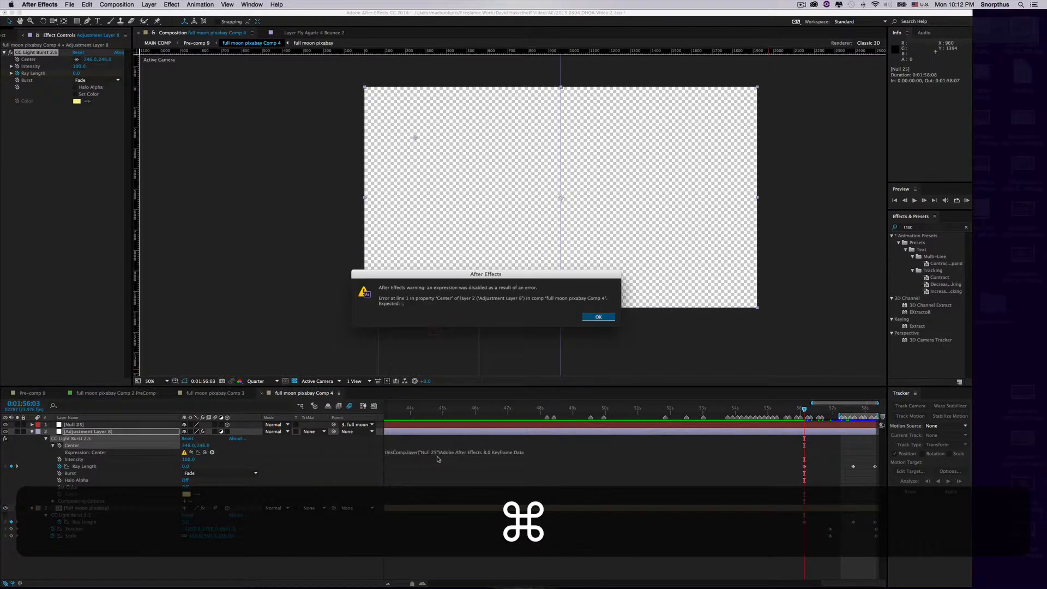
{"action": "left_click", "coordinate": [598, 316]}
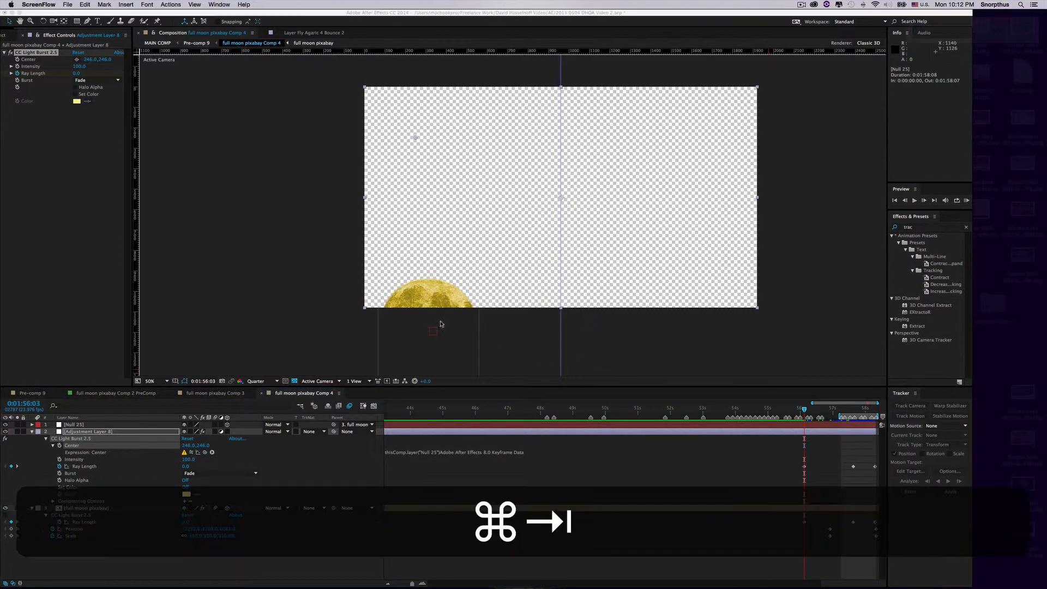
{"action": "key", "text": "cmd+tab"}
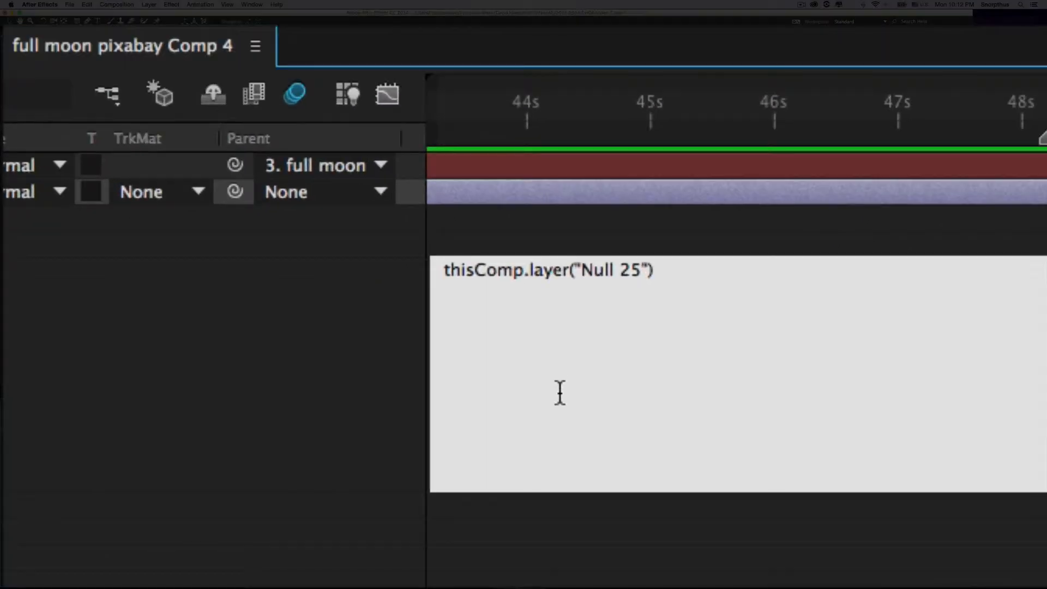
{"action": "type", "text": ".to_comp([0,0])"}
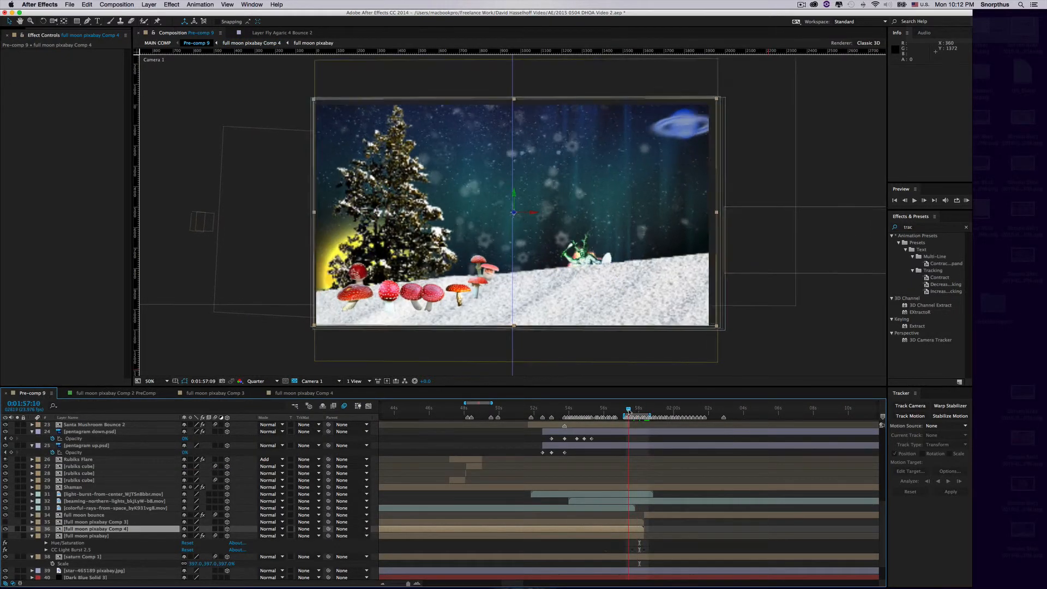
Scrub Pre-comp 9 to 0:01:57:20 to check the glow now centred on the moon
{"action": "left_click", "coordinate": [635, 407]}
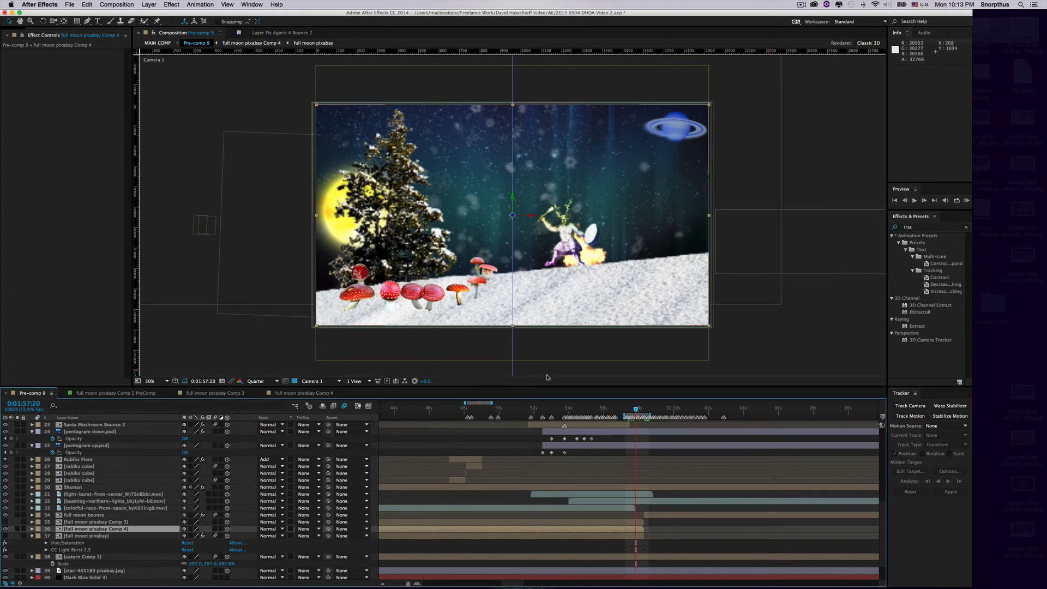
{"action": "mouse_move", "coordinate": [635, 410]}
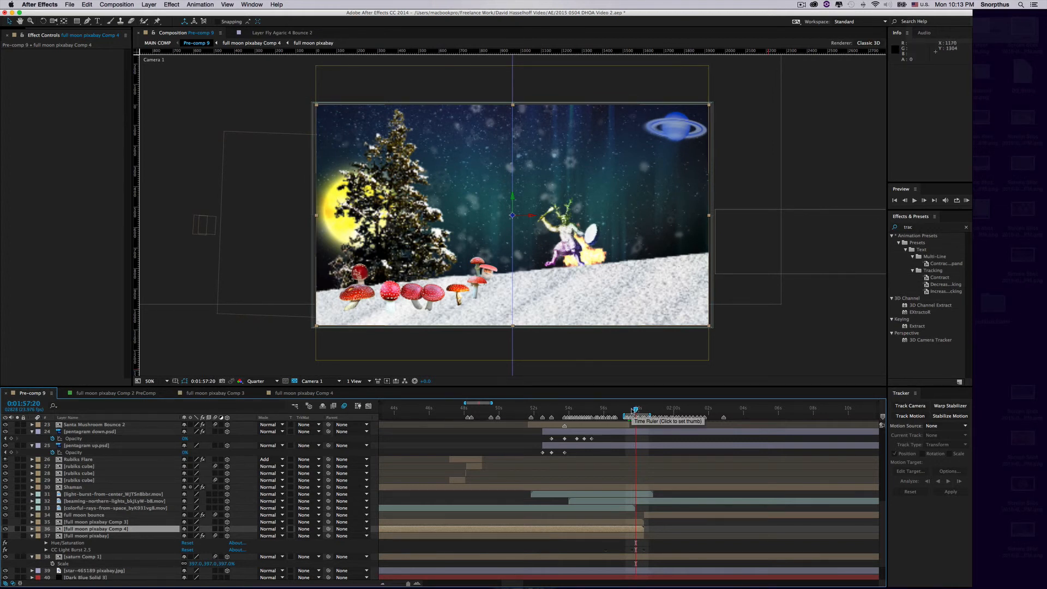